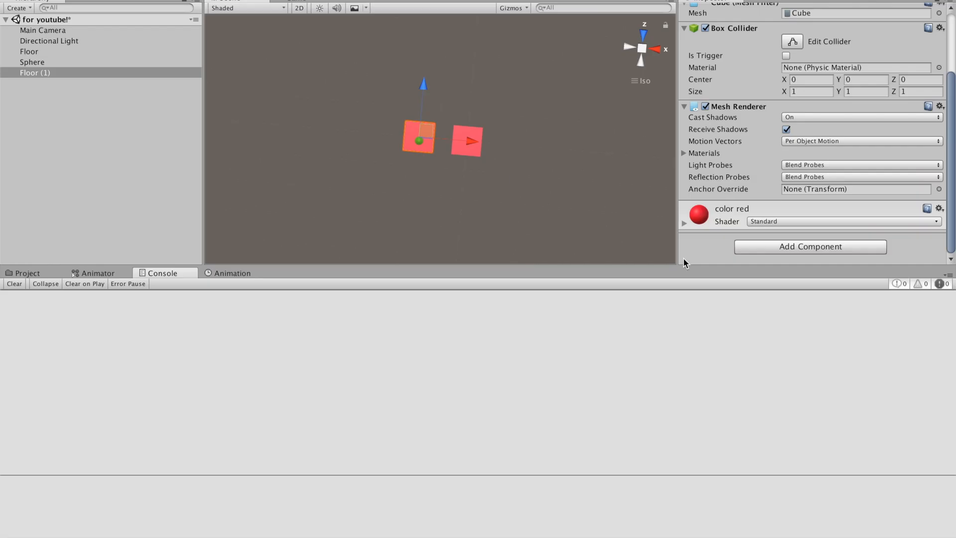
Show the project assets and inspect the 'color red' material's red albedo.
left_click(26, 273)
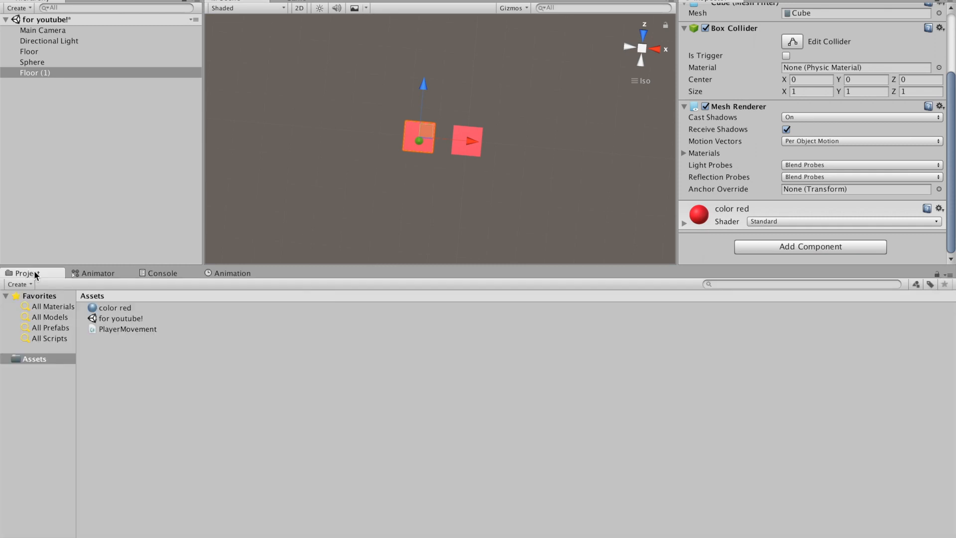
mouse_move(157, 413)
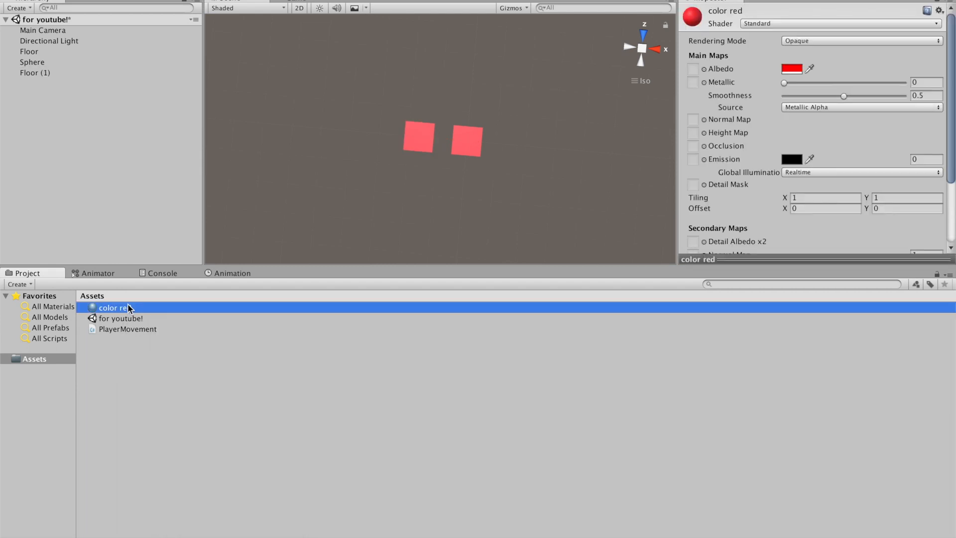
left_click(791, 68)
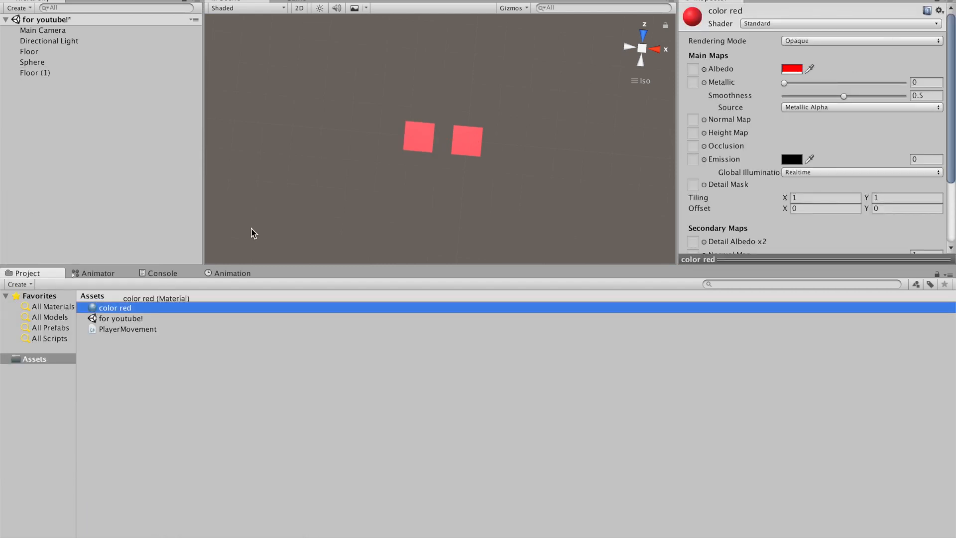
double_click(114, 308)
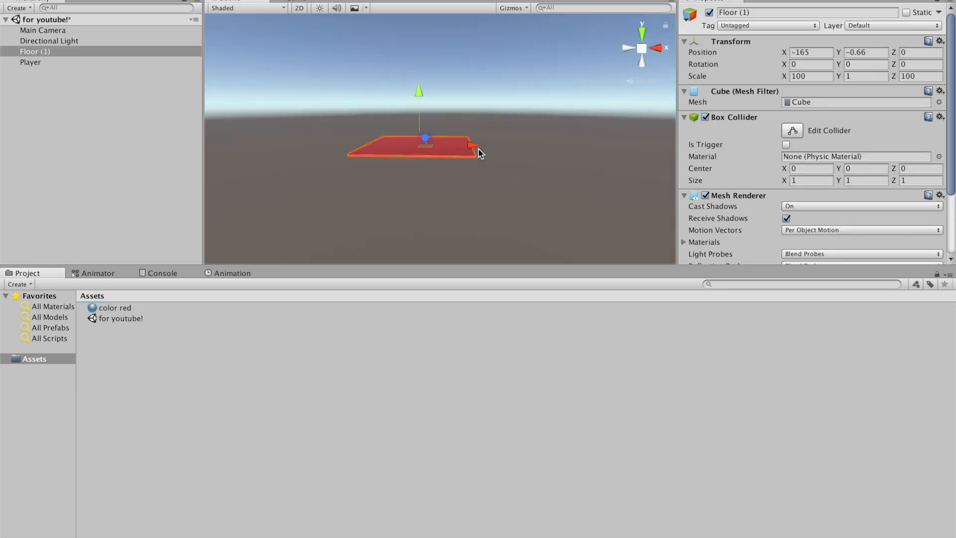
mouse_move(462, 171)
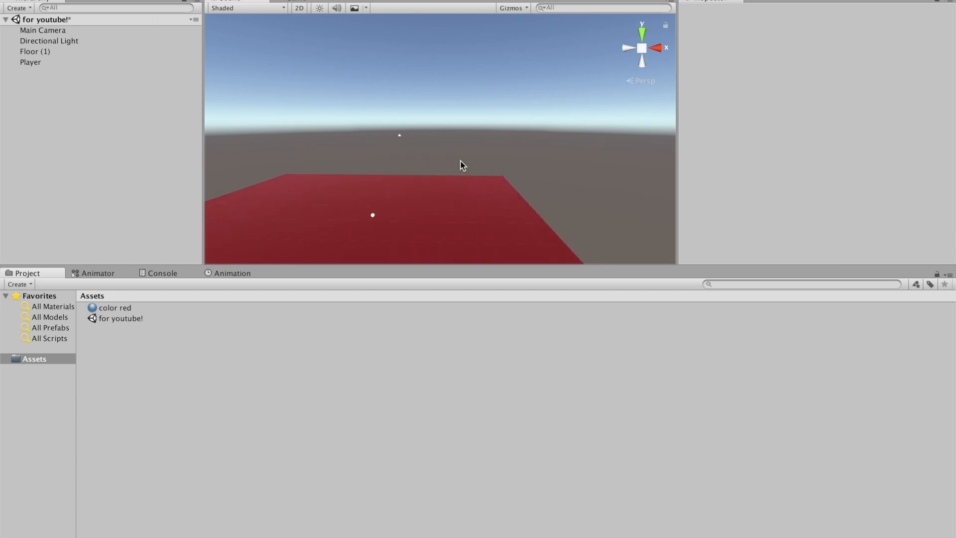
Select the red floor, then the Player sphere, then the Main Camera.
left_click(35, 51)
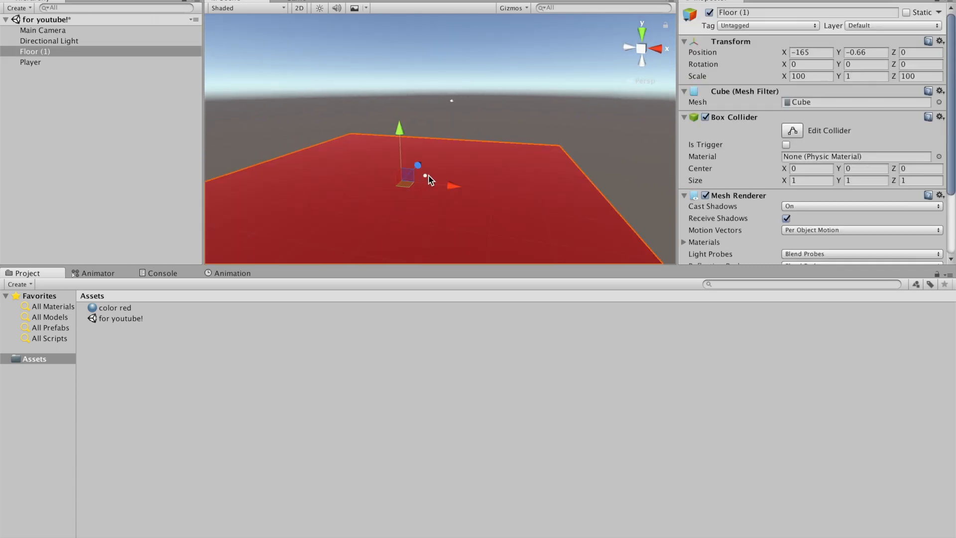
left_click(30, 62)
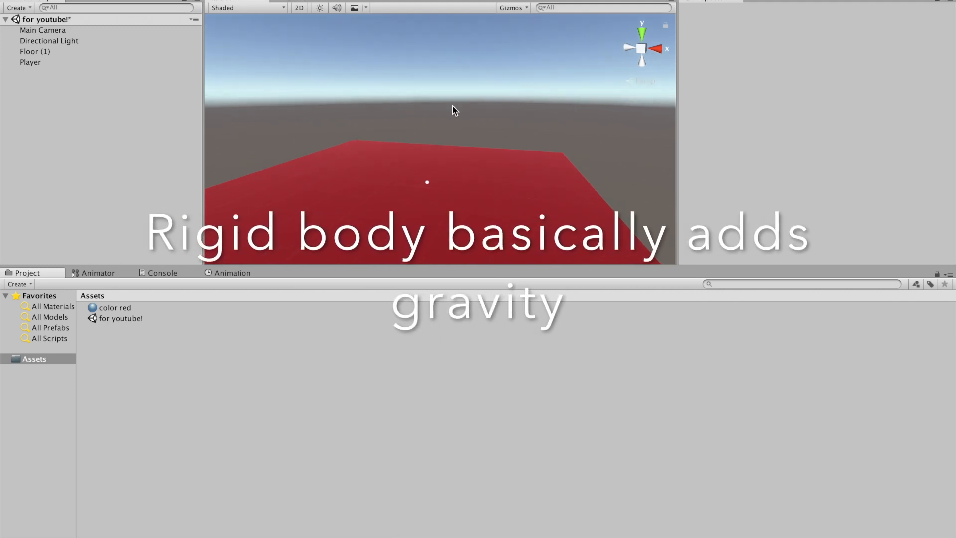
left_click(41, 30)
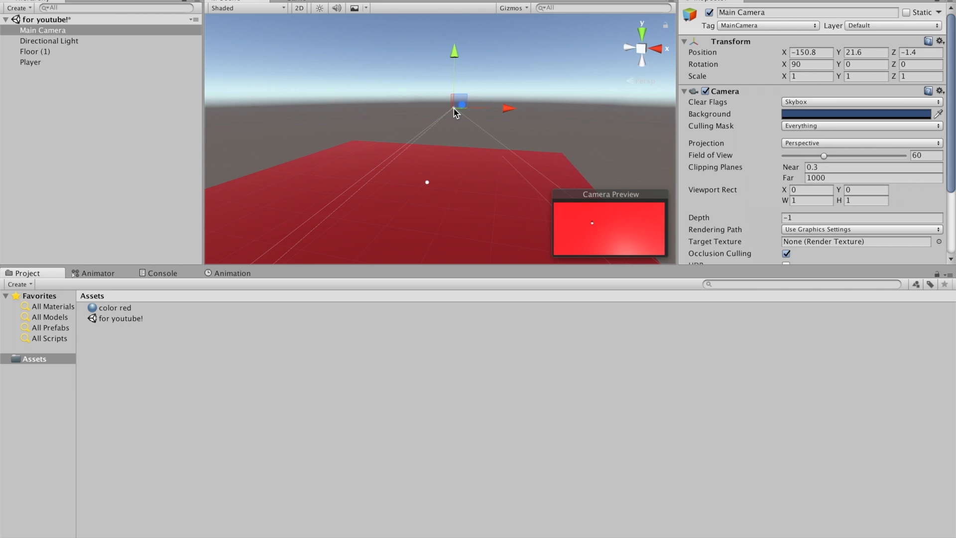
mouse_move(469, 113)
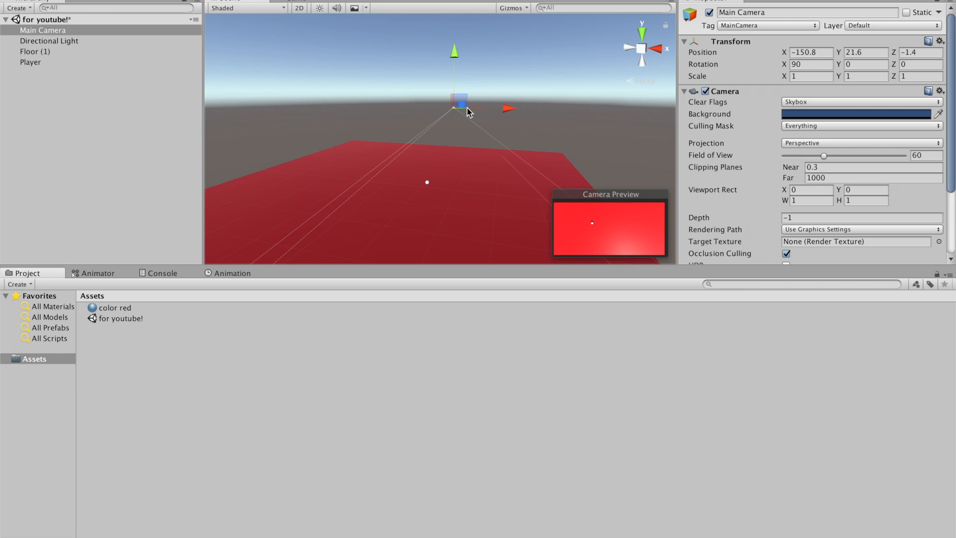
mouse_move(577, 237)
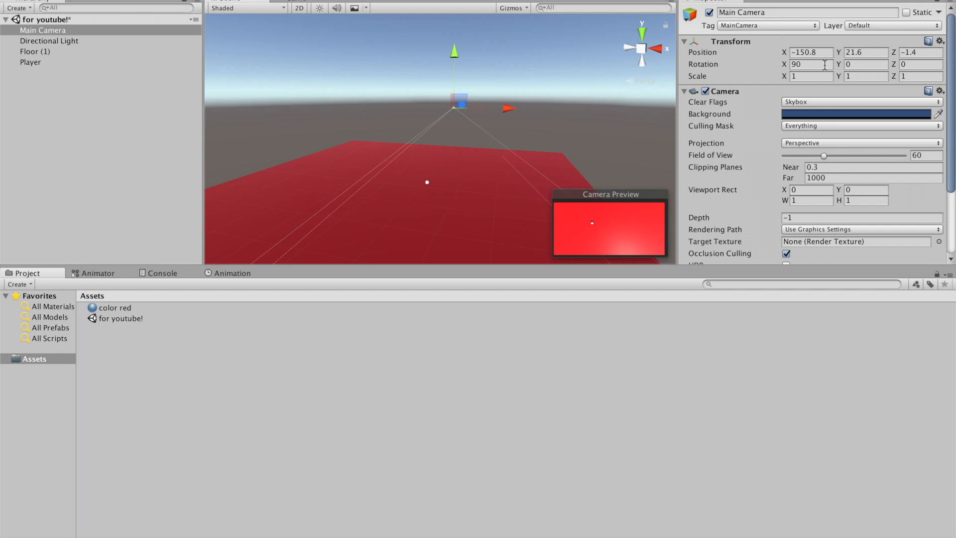
left_click(810, 64)
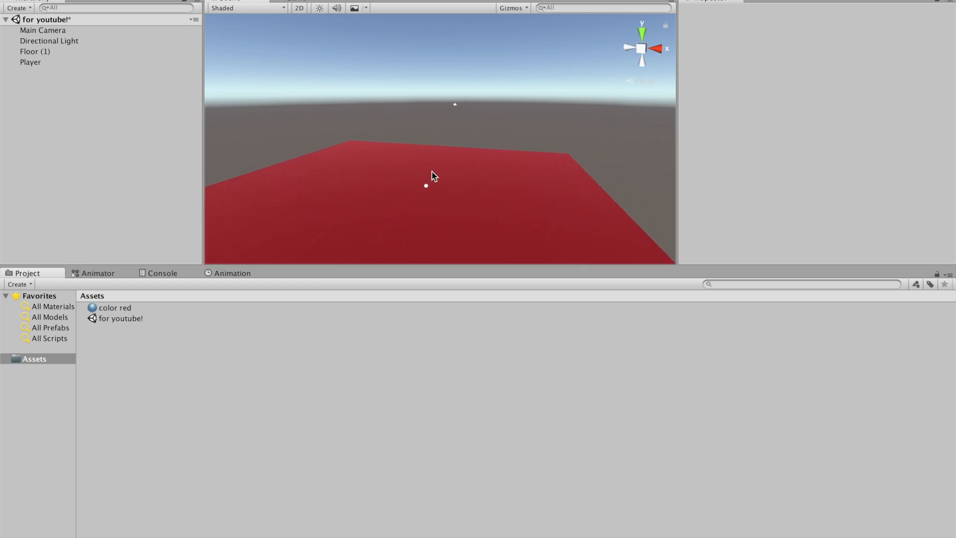
Select the Player sphere and add a Rigidbody component for gravity.
left_click(35, 52)
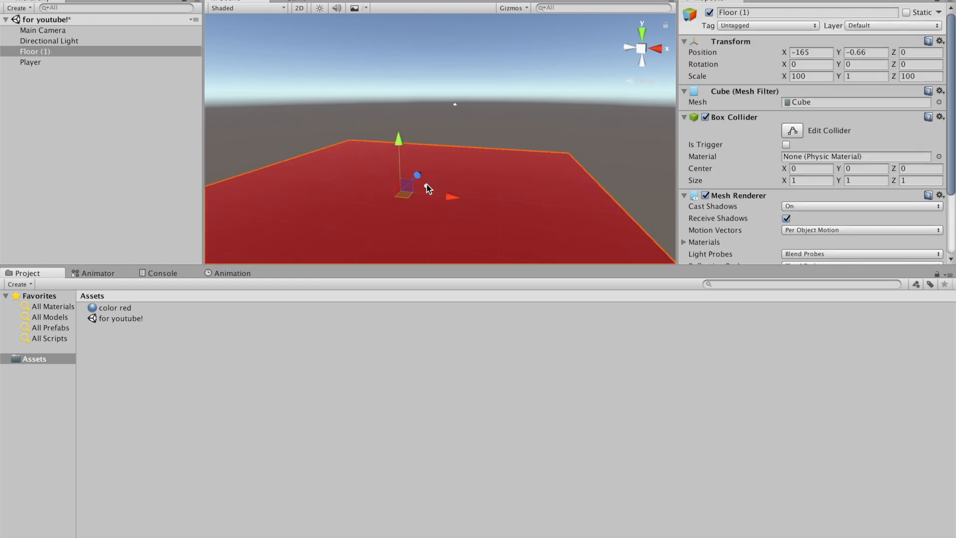
left_click(30, 61)
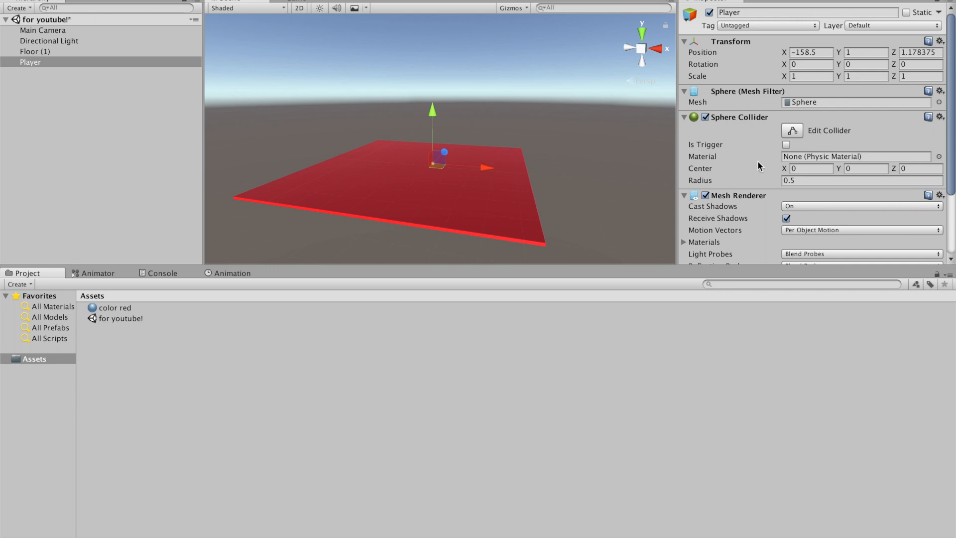
left_click(810, 247)
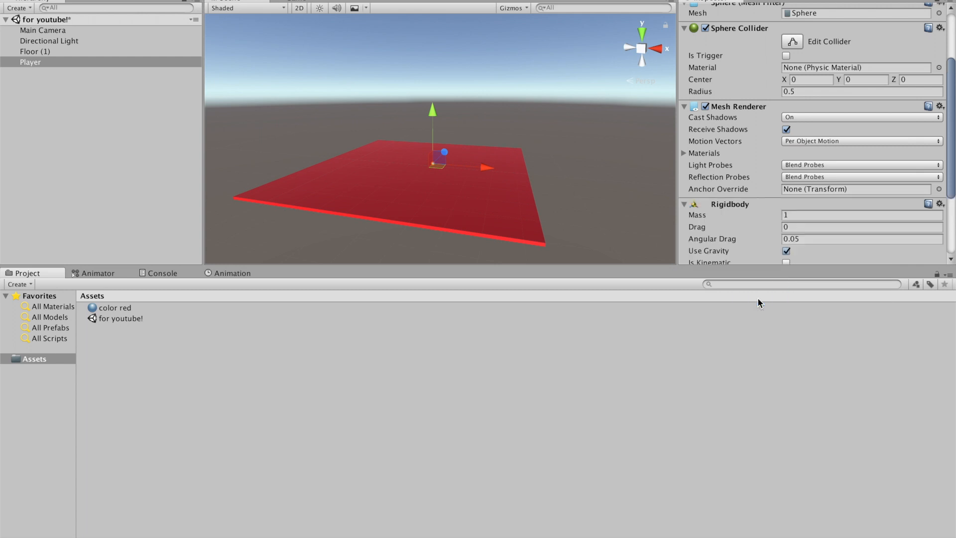
Create and attach a new C# script named PlayerMovement to the Player.
type("rig")
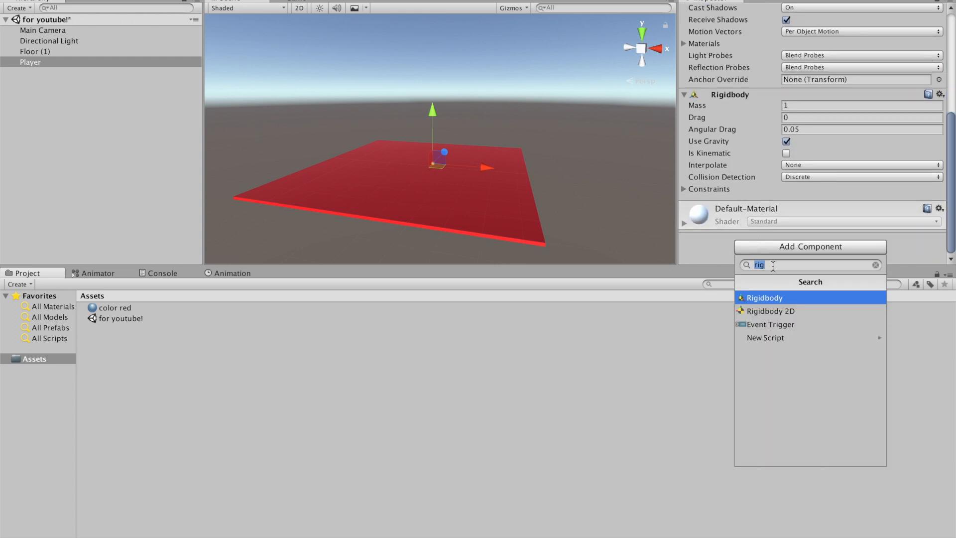
left_click(765, 338)
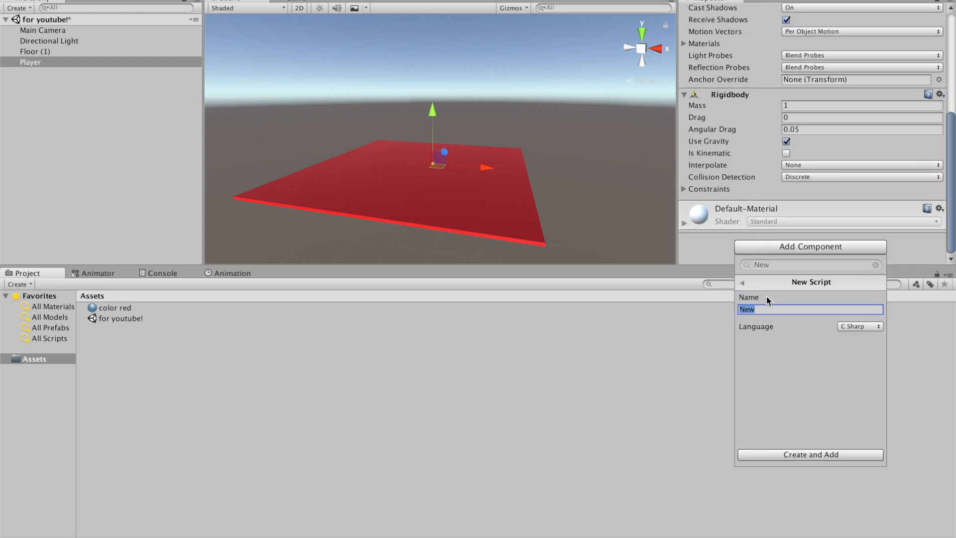
type("PlayerMoveme")
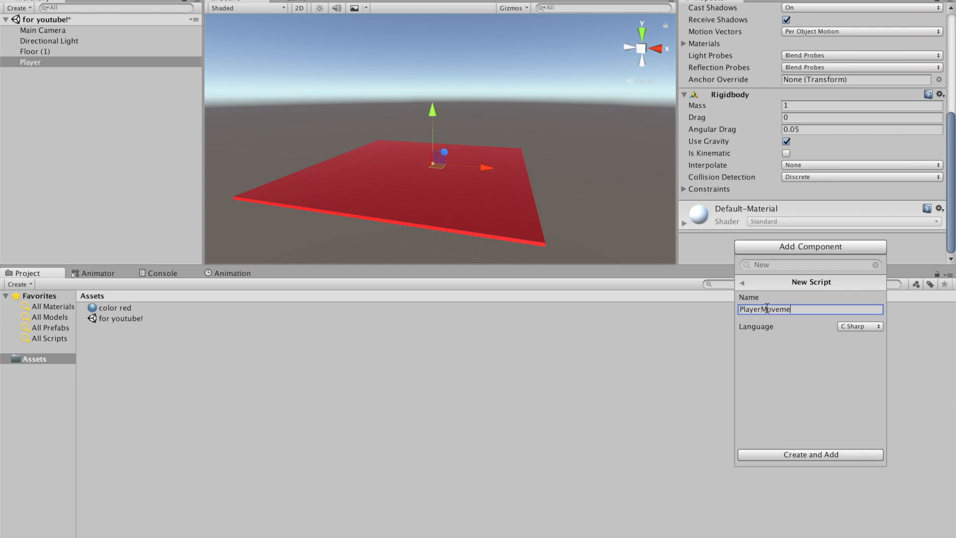
left_click(810, 454)
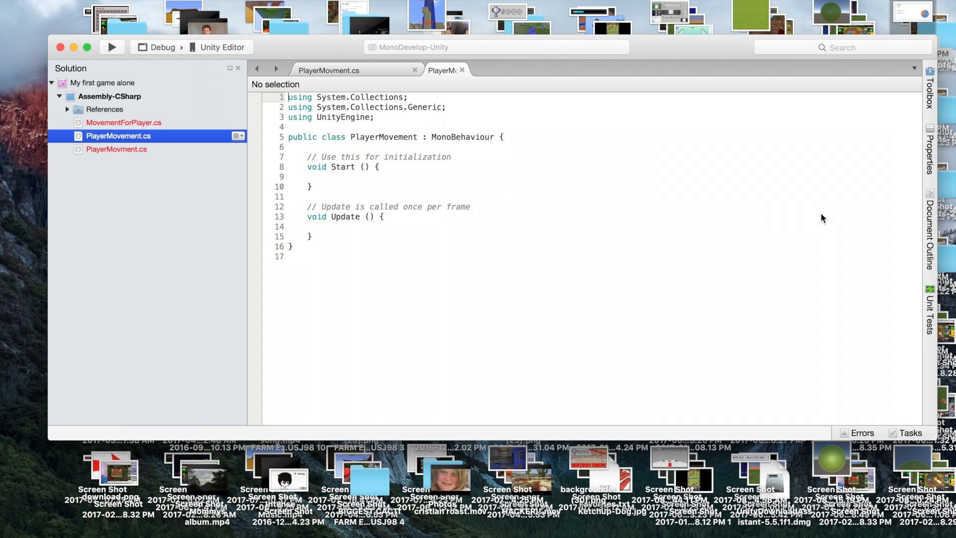
Paste the copied movement code with speed 18 into the empty PlayerMovement.cs.
left_click(100, 82)
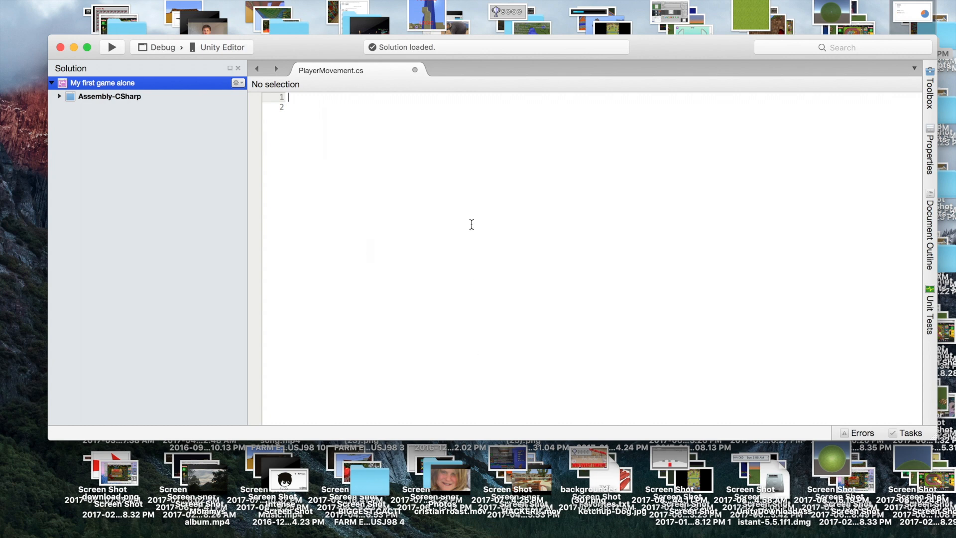
mouse_move(475, 177)
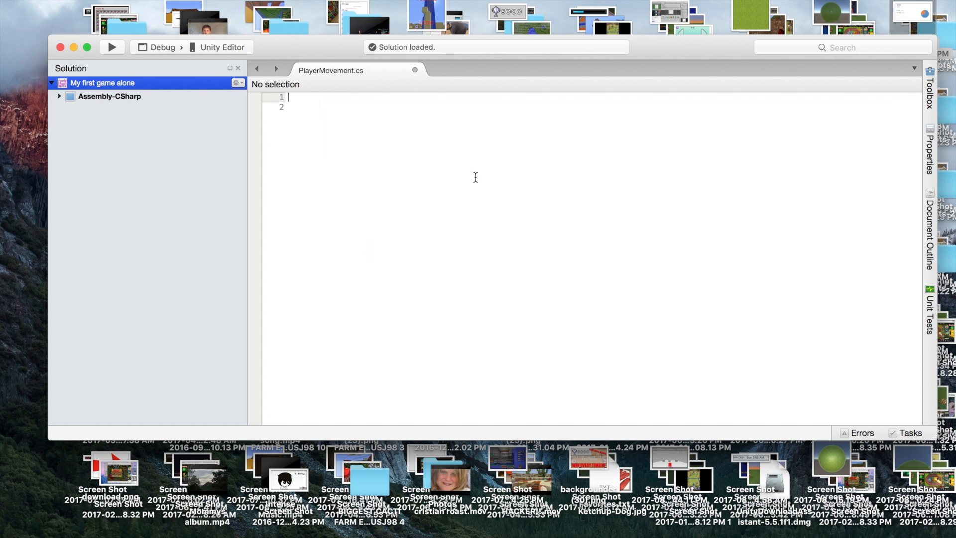
right_click(299, 106)
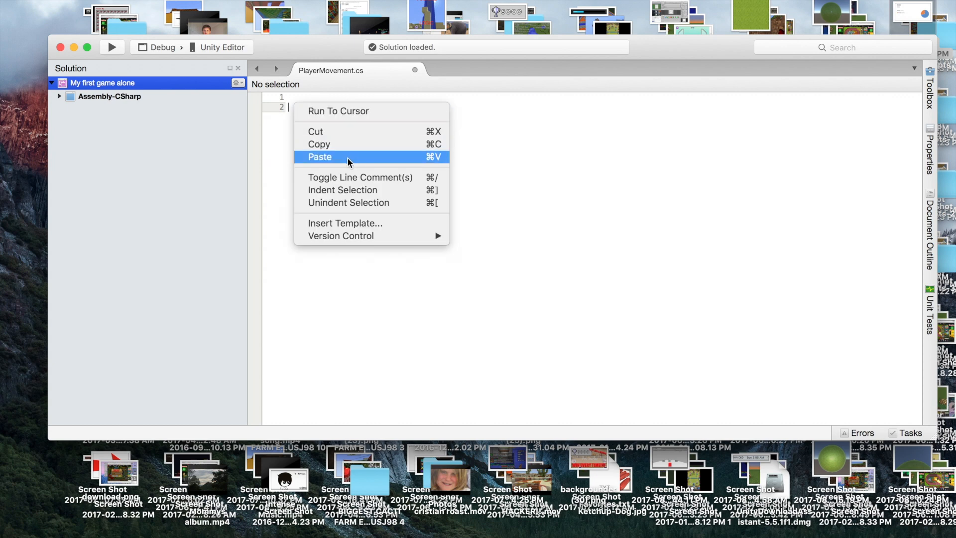
mouse_move(346, 157)
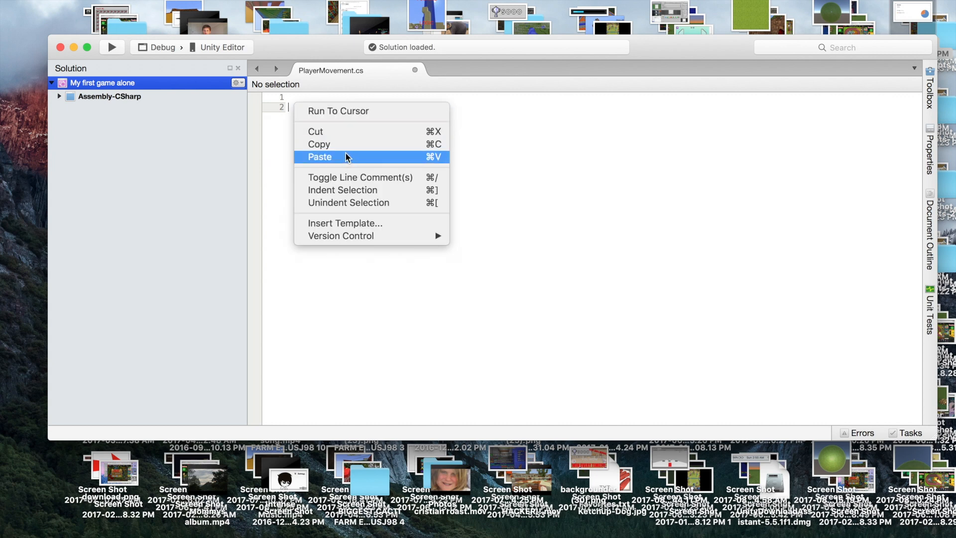
left_click(320, 157)
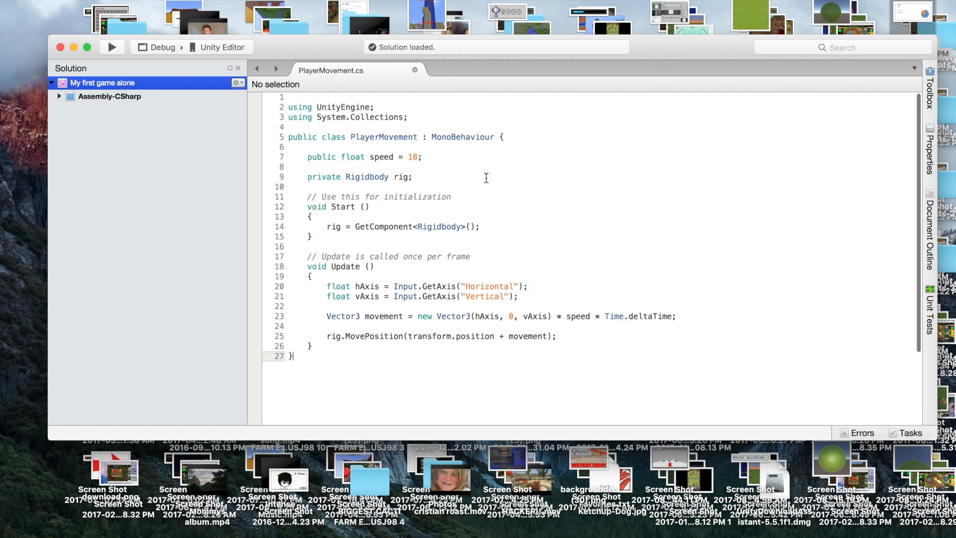
mouse_move(666, 274)
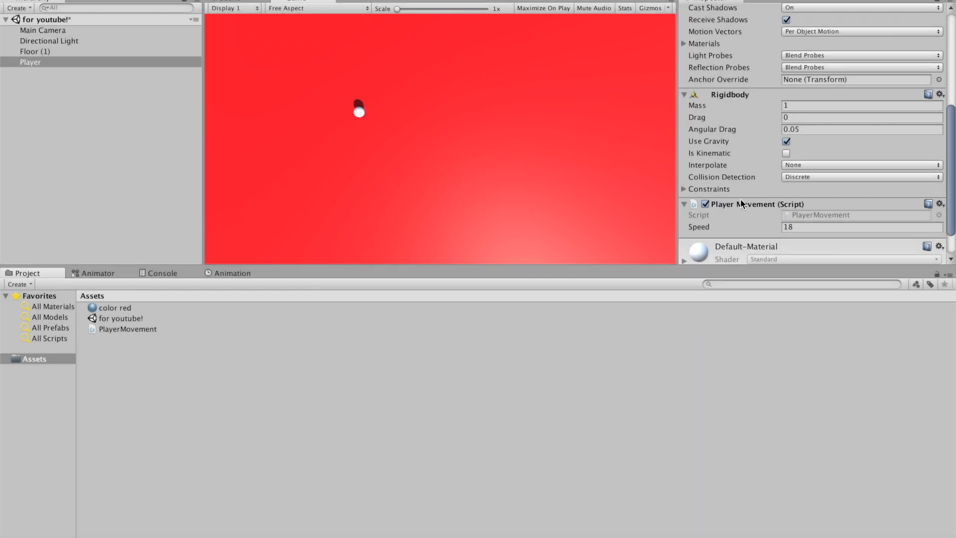
Try Player Movement Speed values 1 and 18, finally entering 1000.
scroll("down", 3)
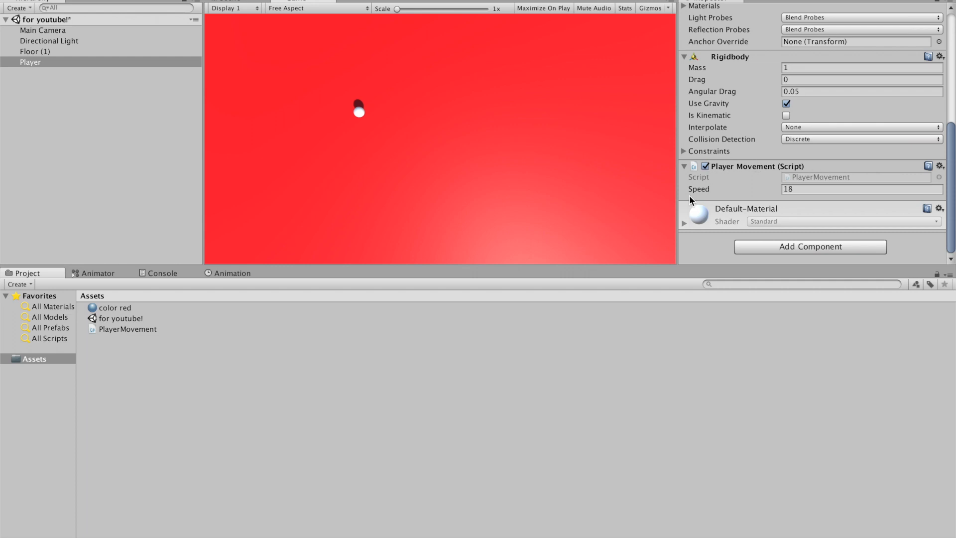
left_click(861, 190)
type(".4")
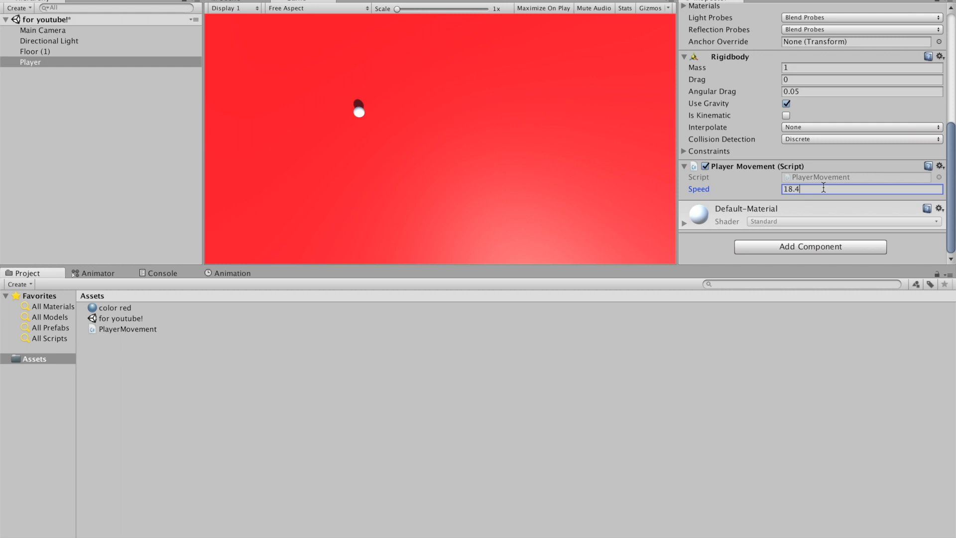
type("1")
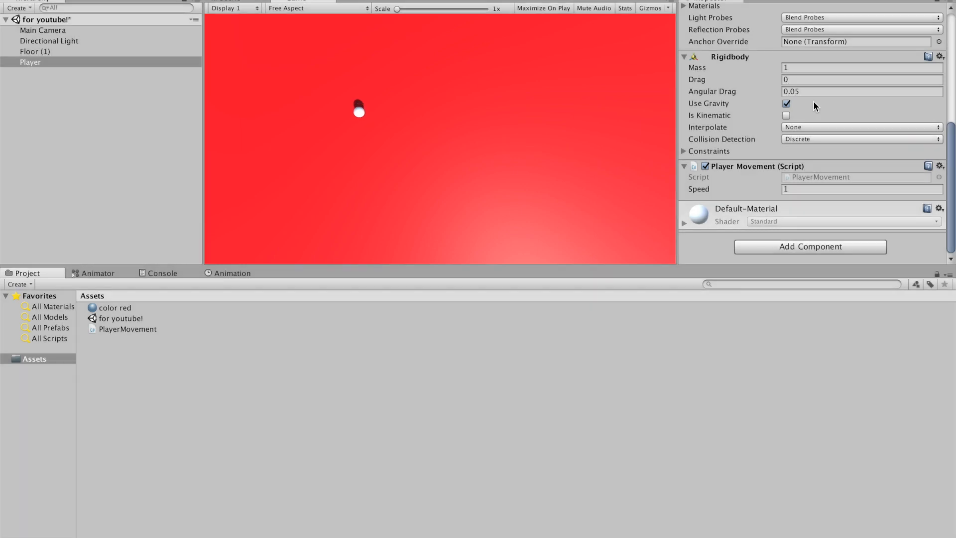
left_click(860, 189)
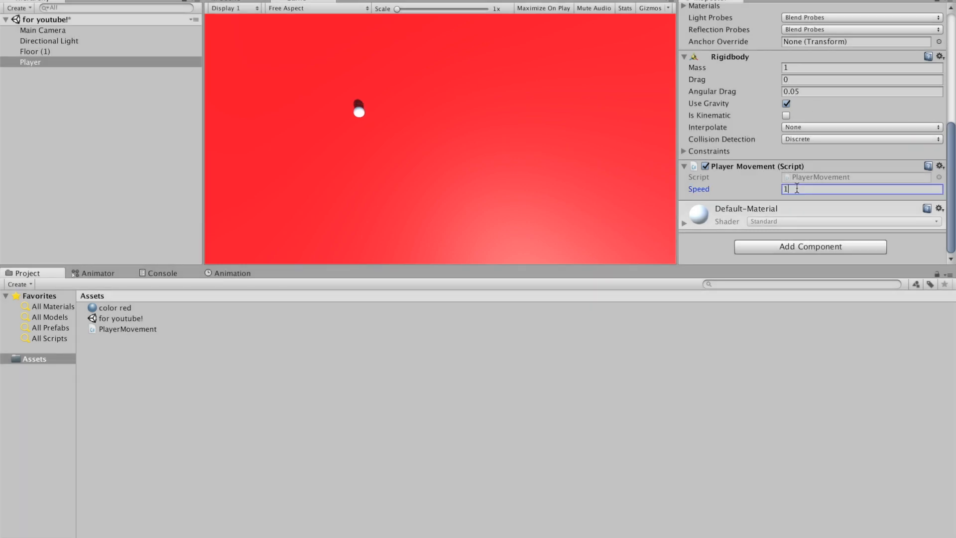
type("18")
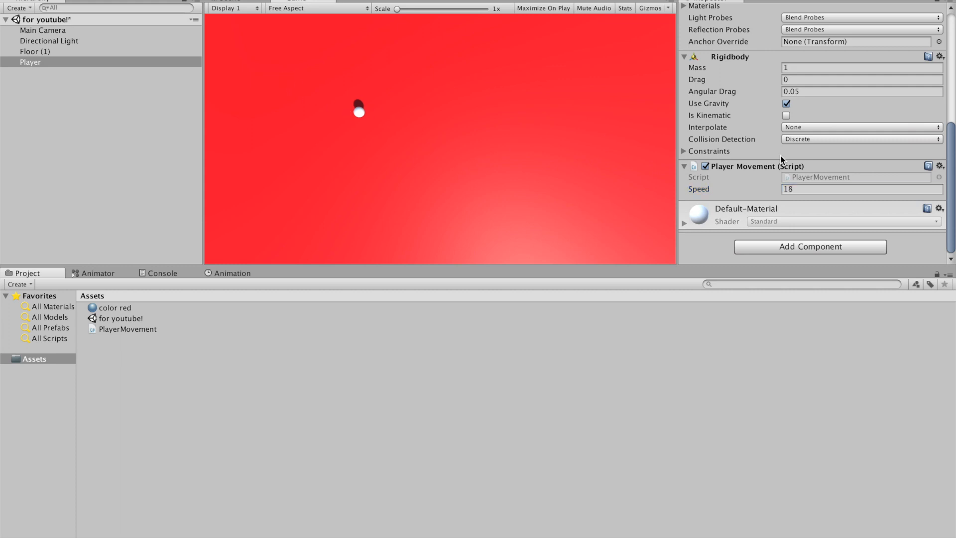
left_click(861, 189)
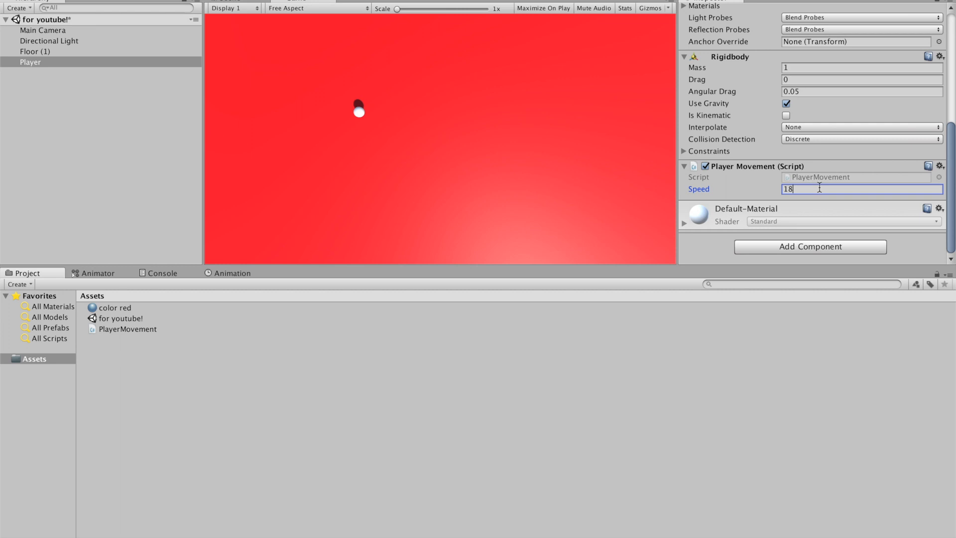
mouse_move(810, 187)
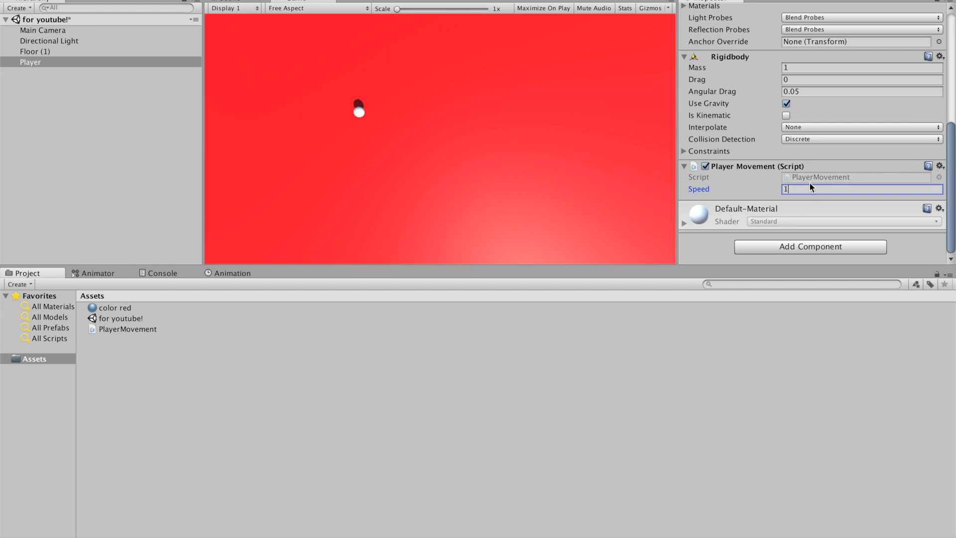
type("000")
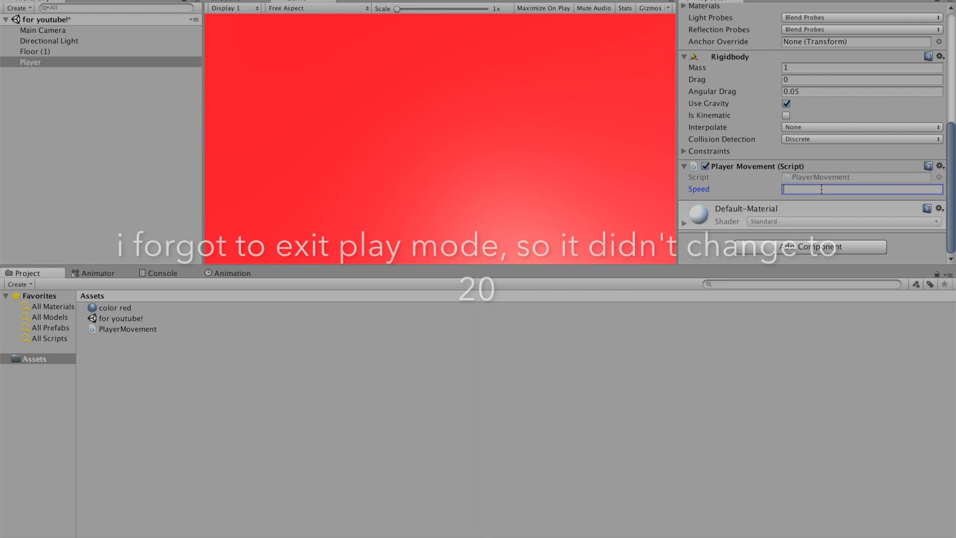
Change the Player Movement Speed from 1000 to 20.
type("1000")
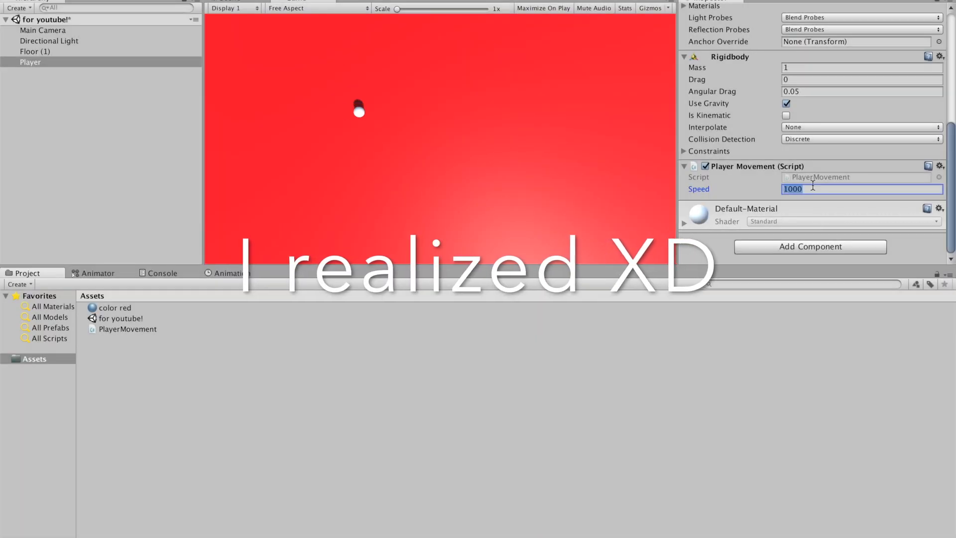
type("2")
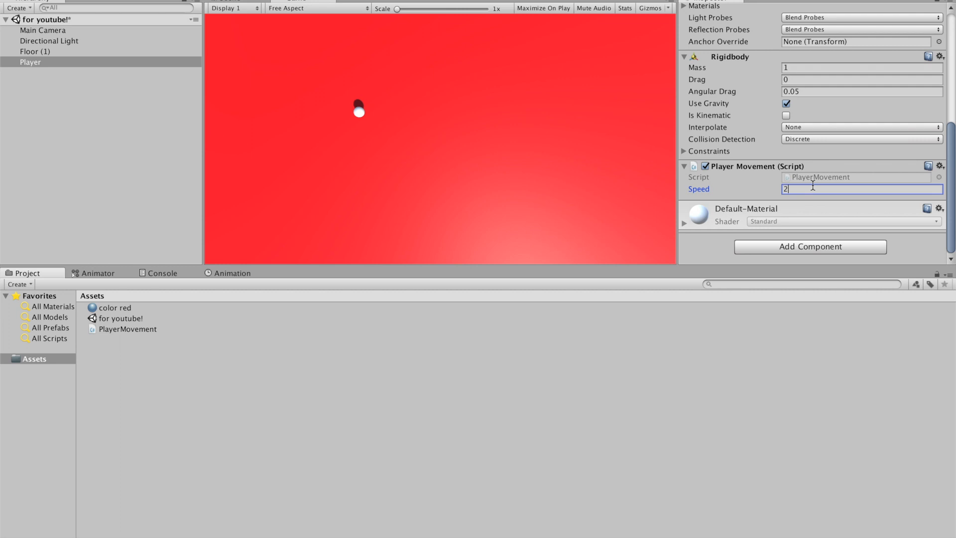
type("0")
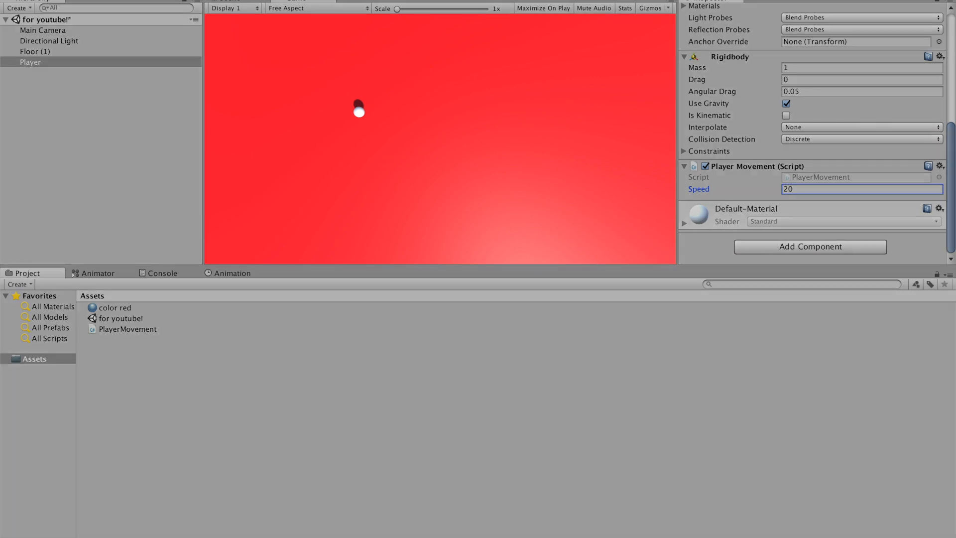
mouse_move(499, 76)
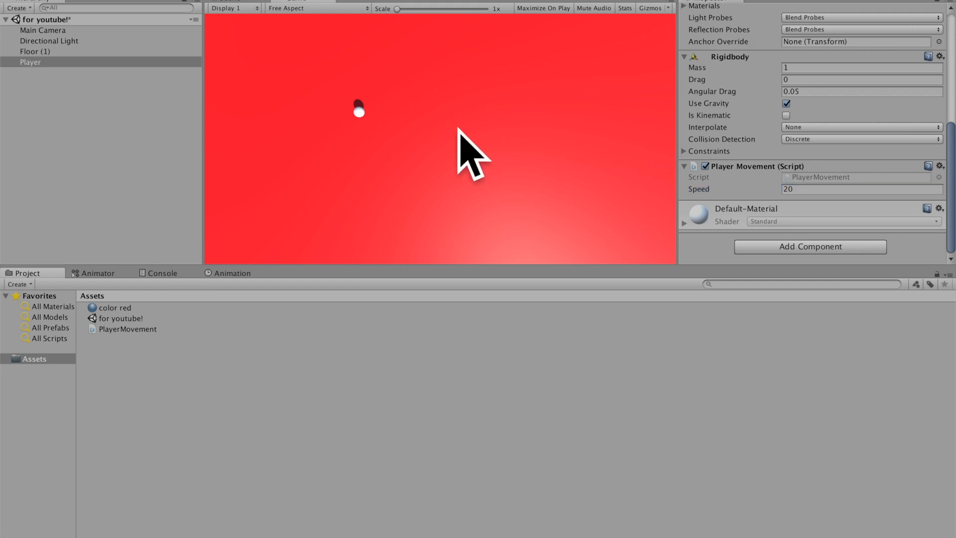
mouse_move(511, 114)
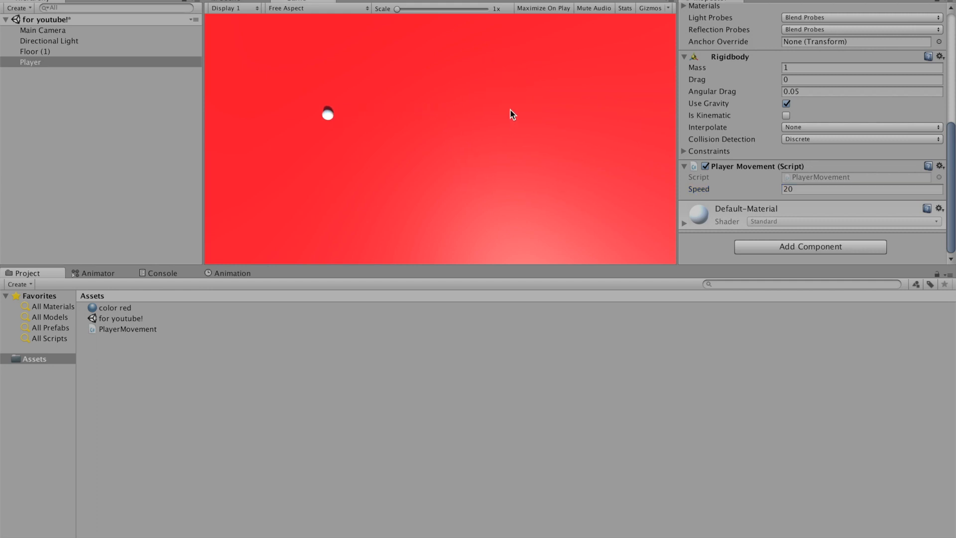